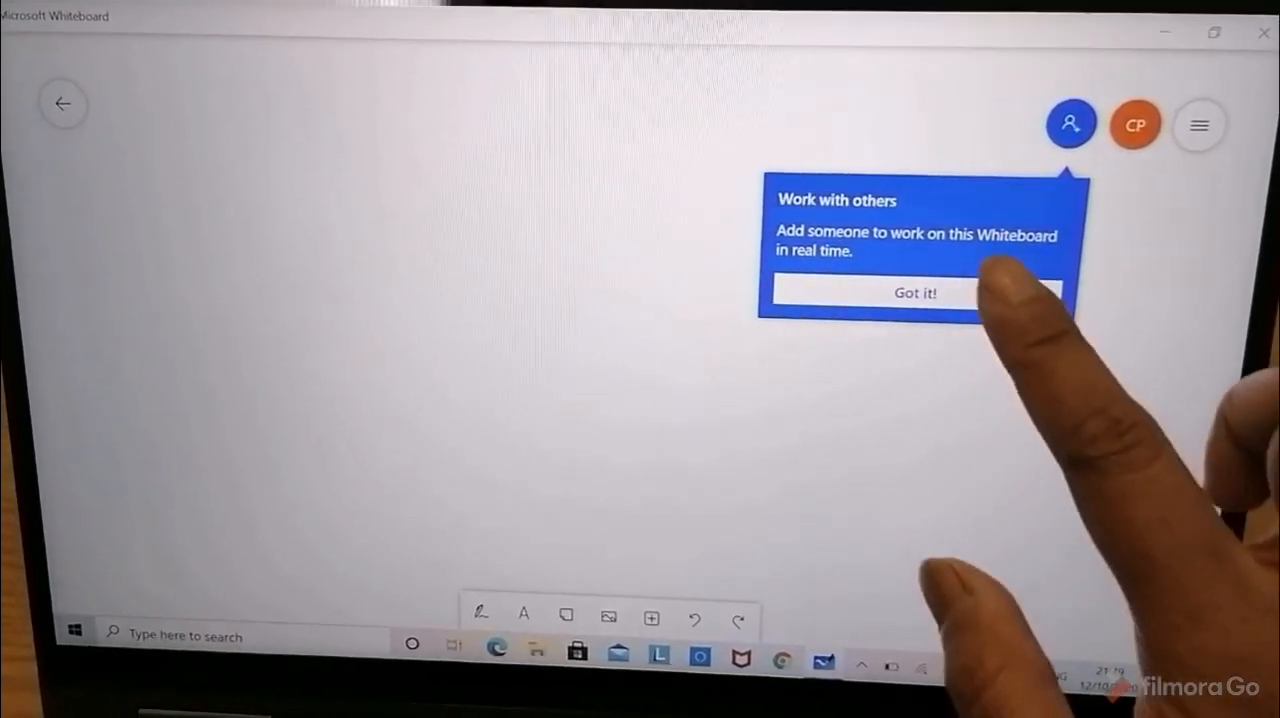
Step: Dismiss the 'Work with others' tip with 'Got it!' to clear the blank board
{"action": "left_click", "coordinate": [912, 292]}
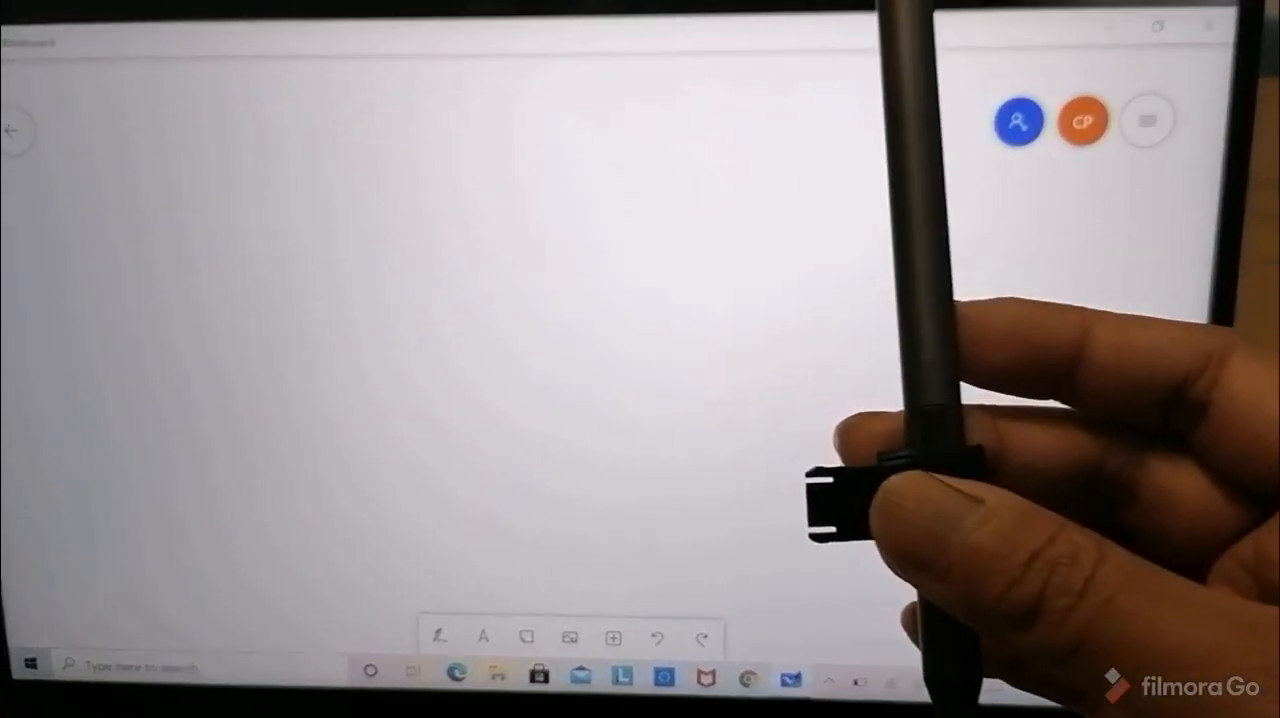